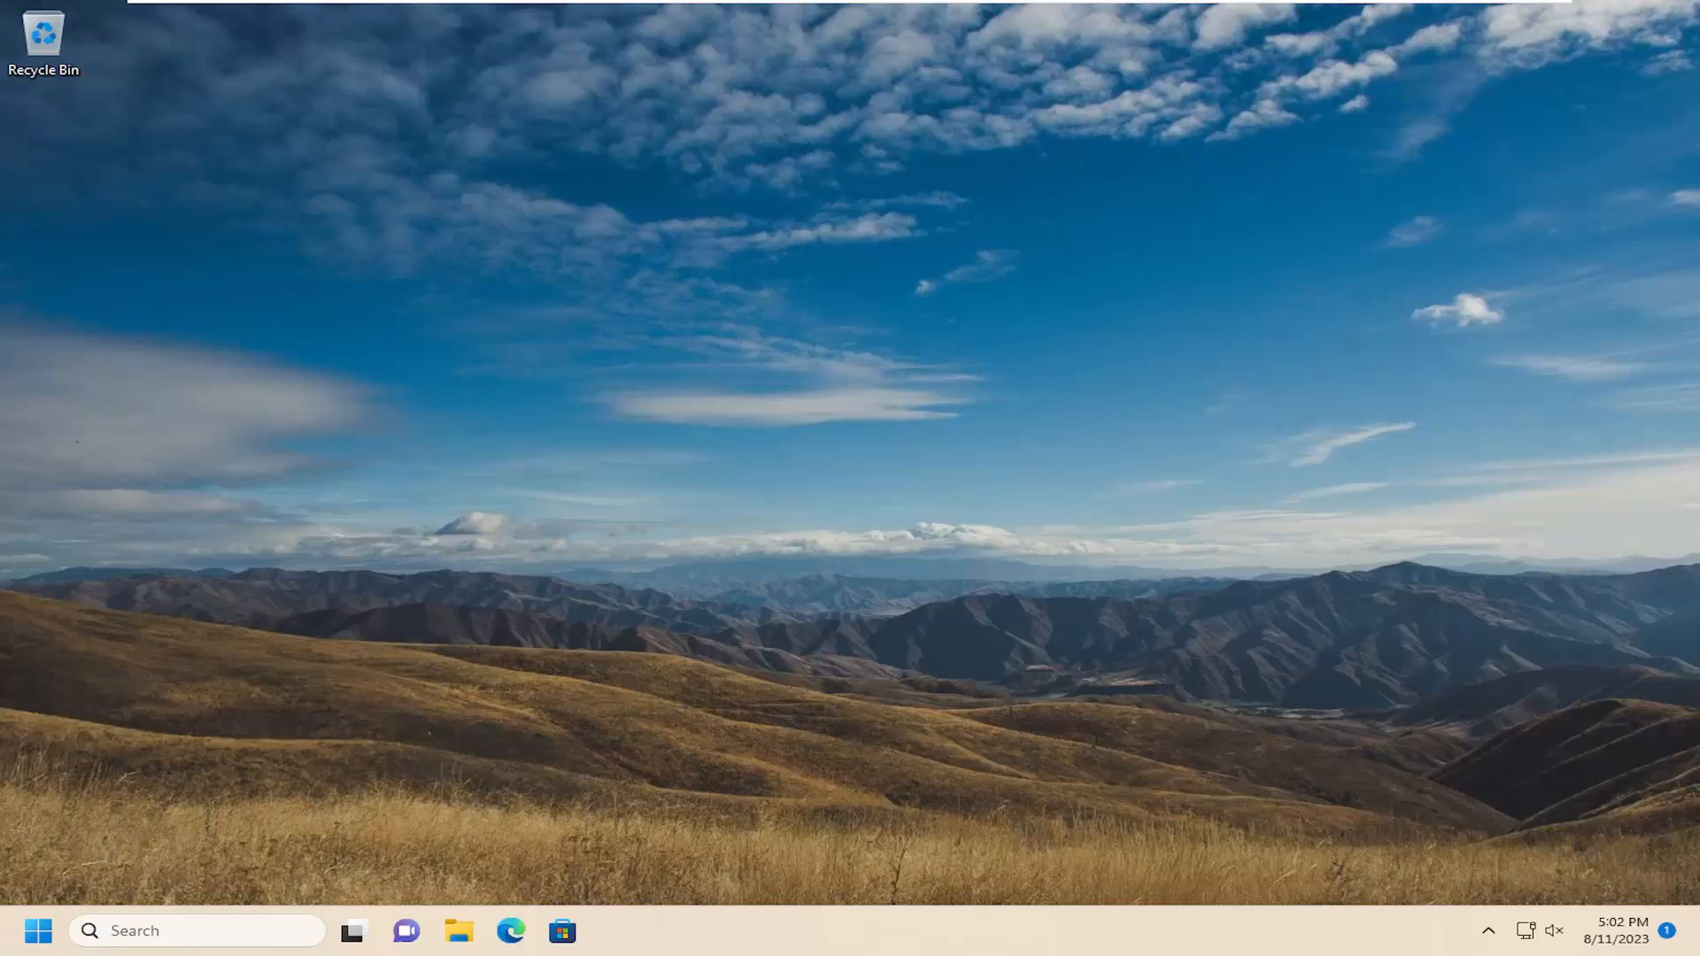
- Search the taskbar for 'character map' and launch the Character Map app
left_click(38, 930)
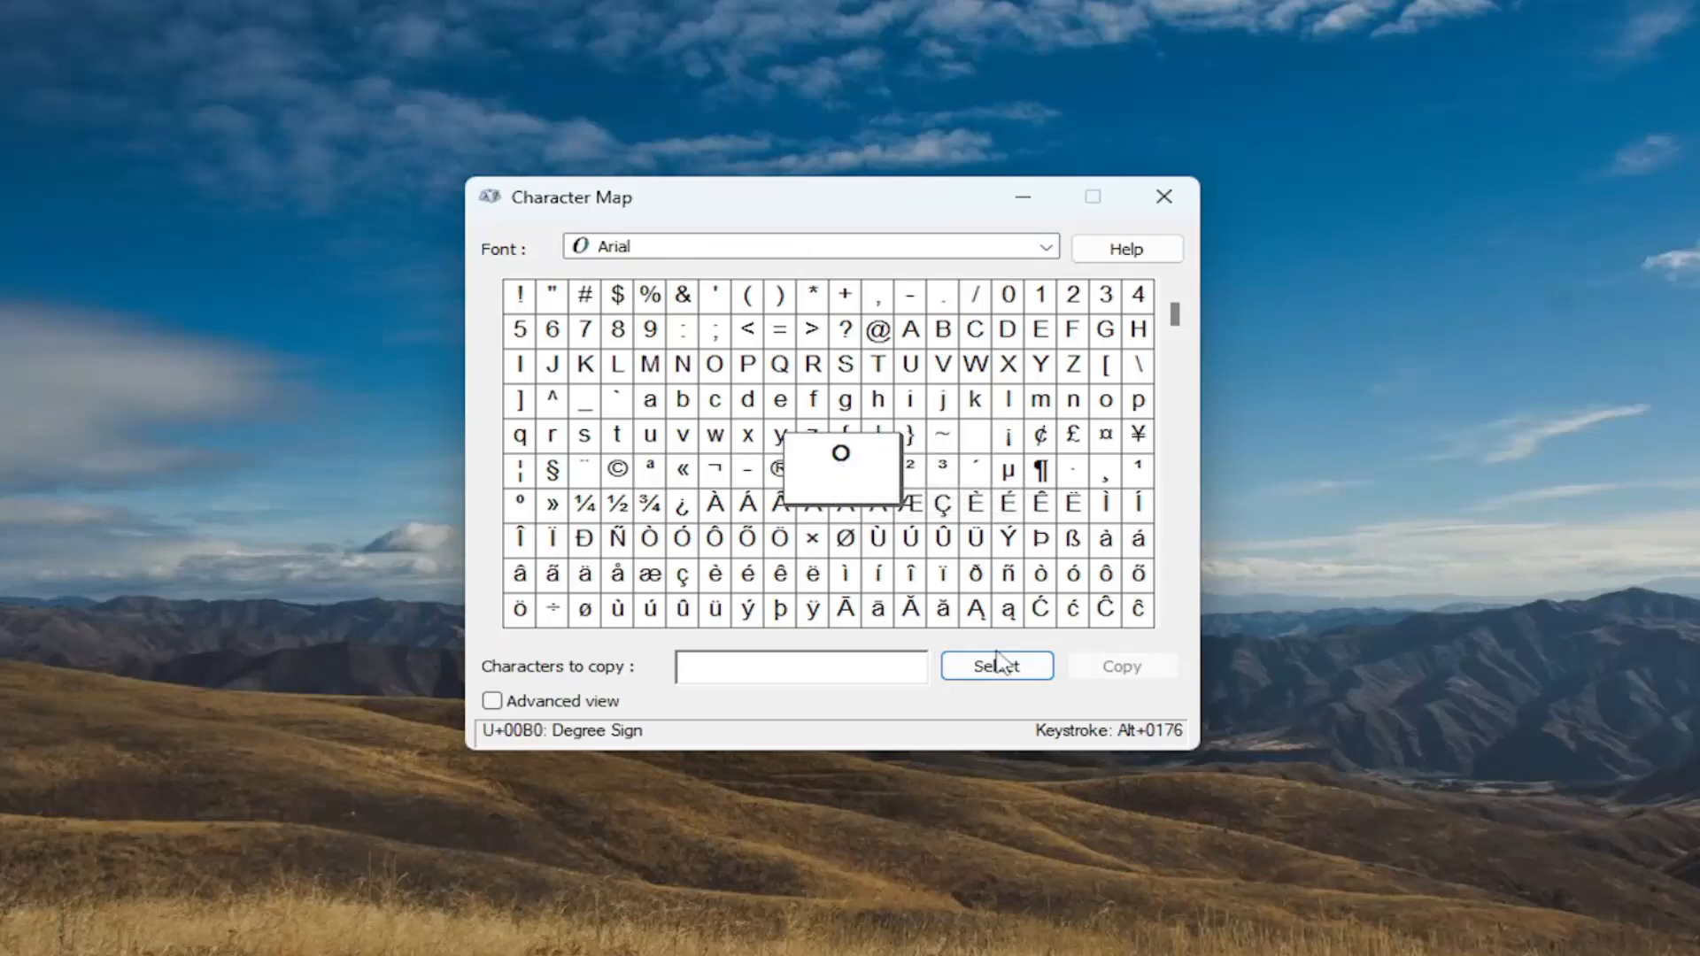
- Copy the ° sign from Character Map and launch a blank Notepad document
left_click(995, 666)
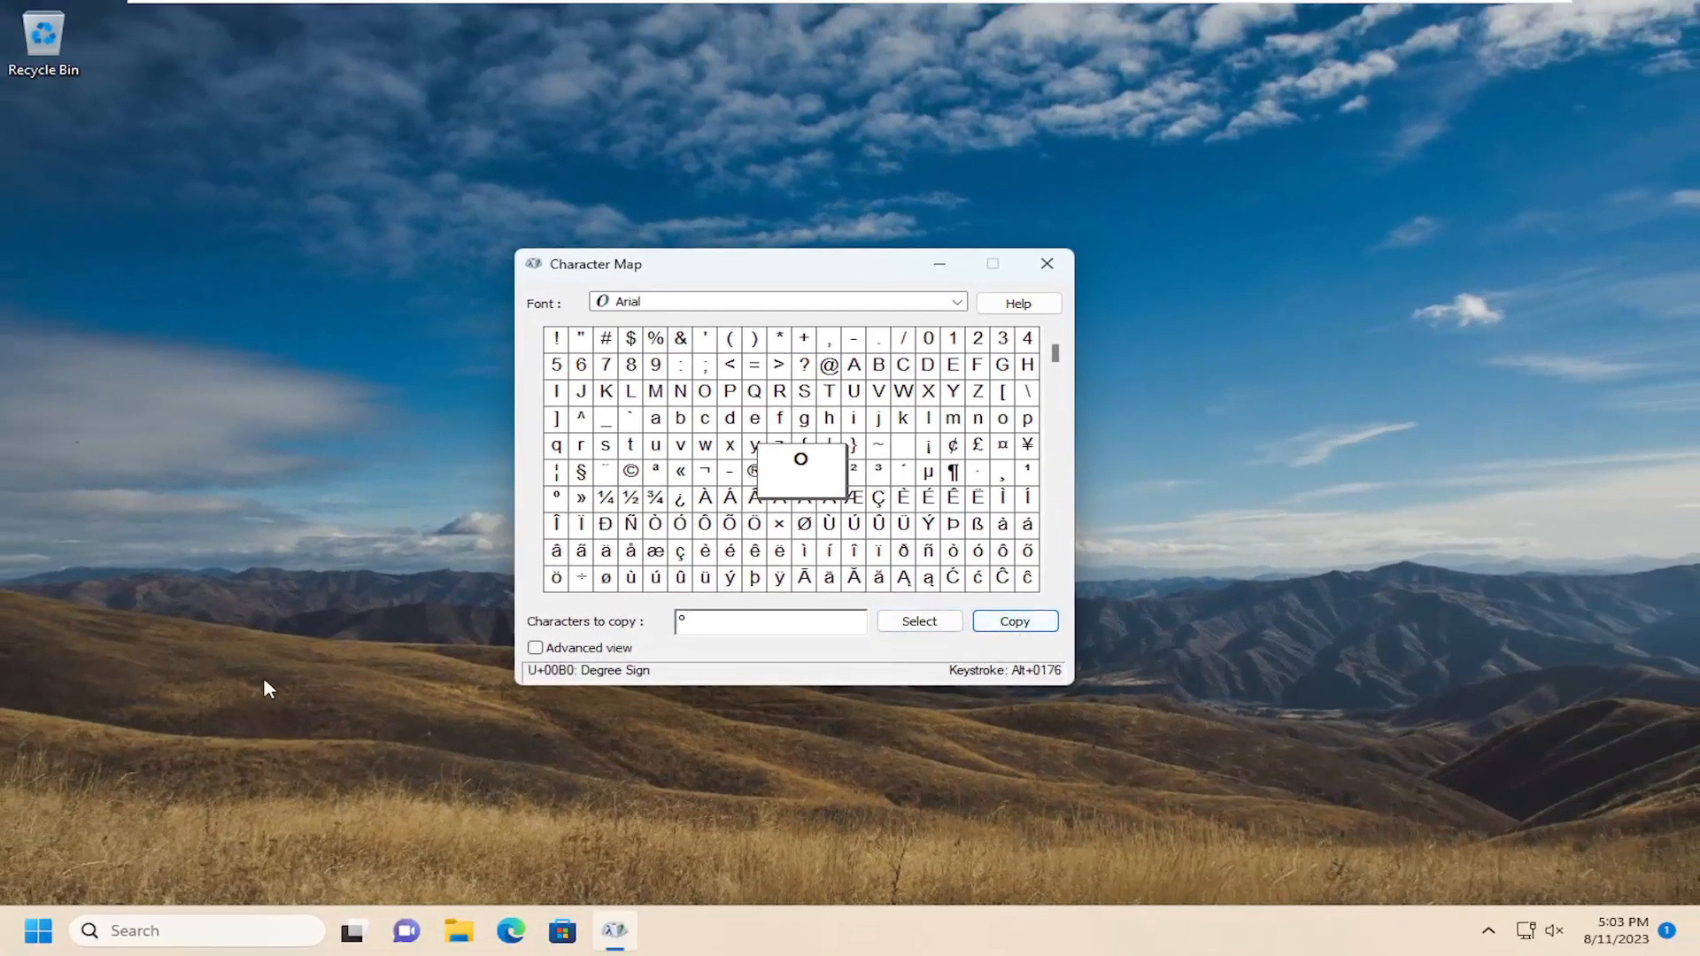
type("notepad")
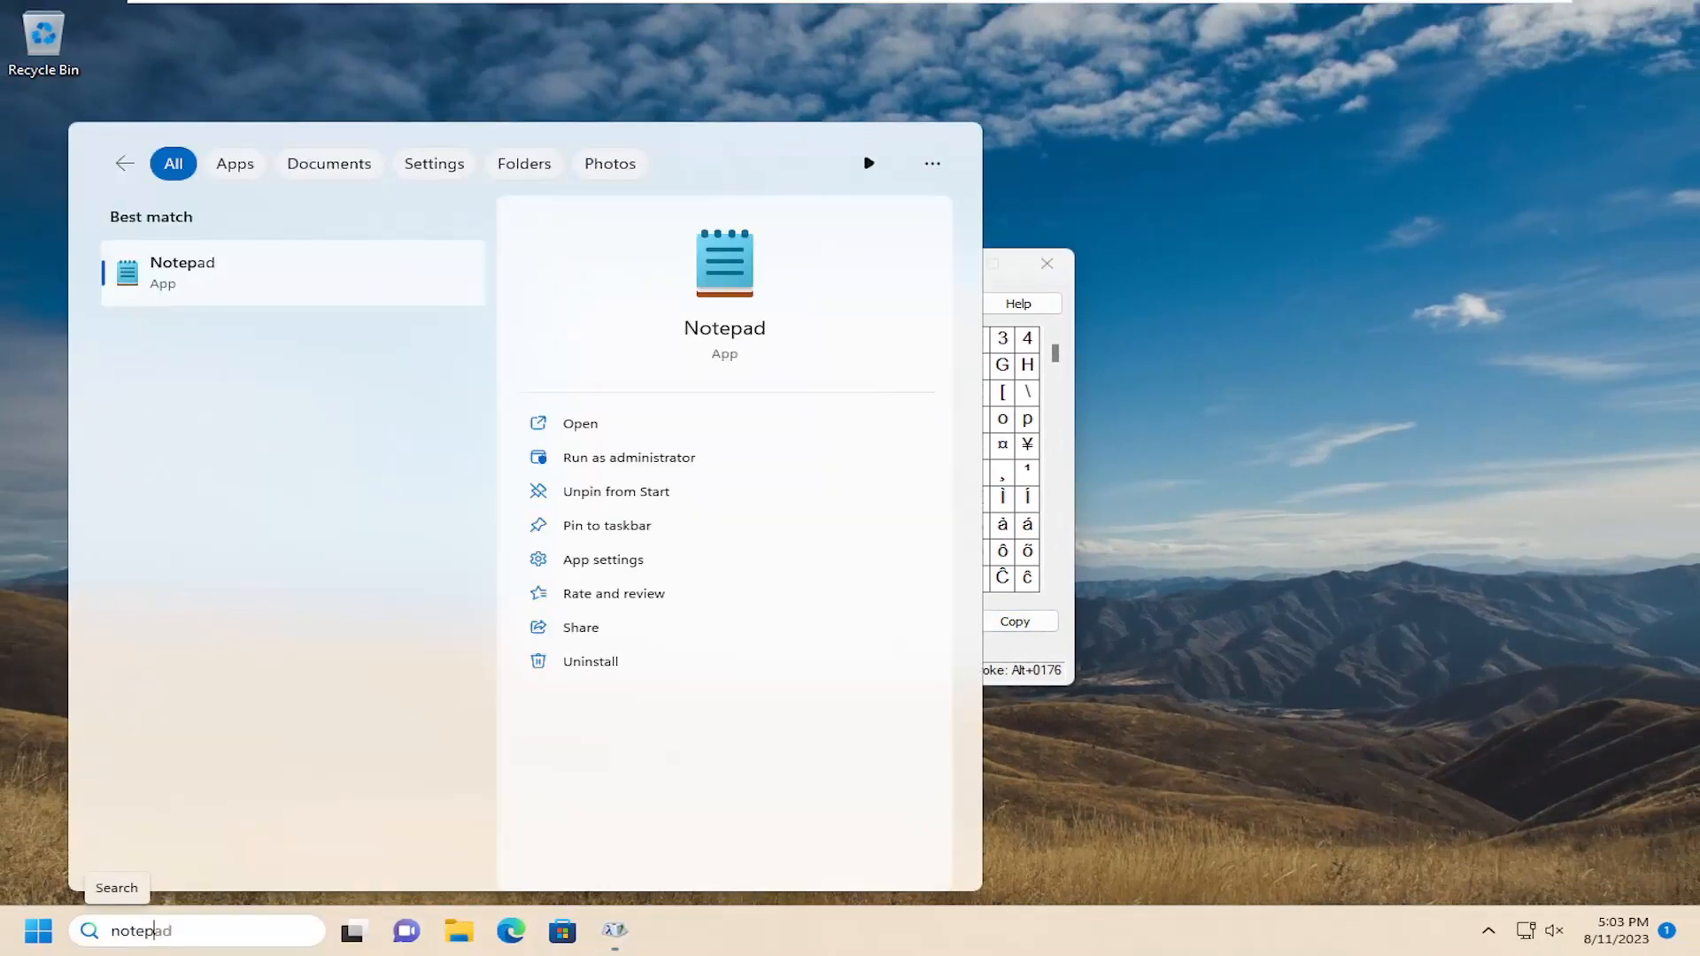
left_click(579, 423)
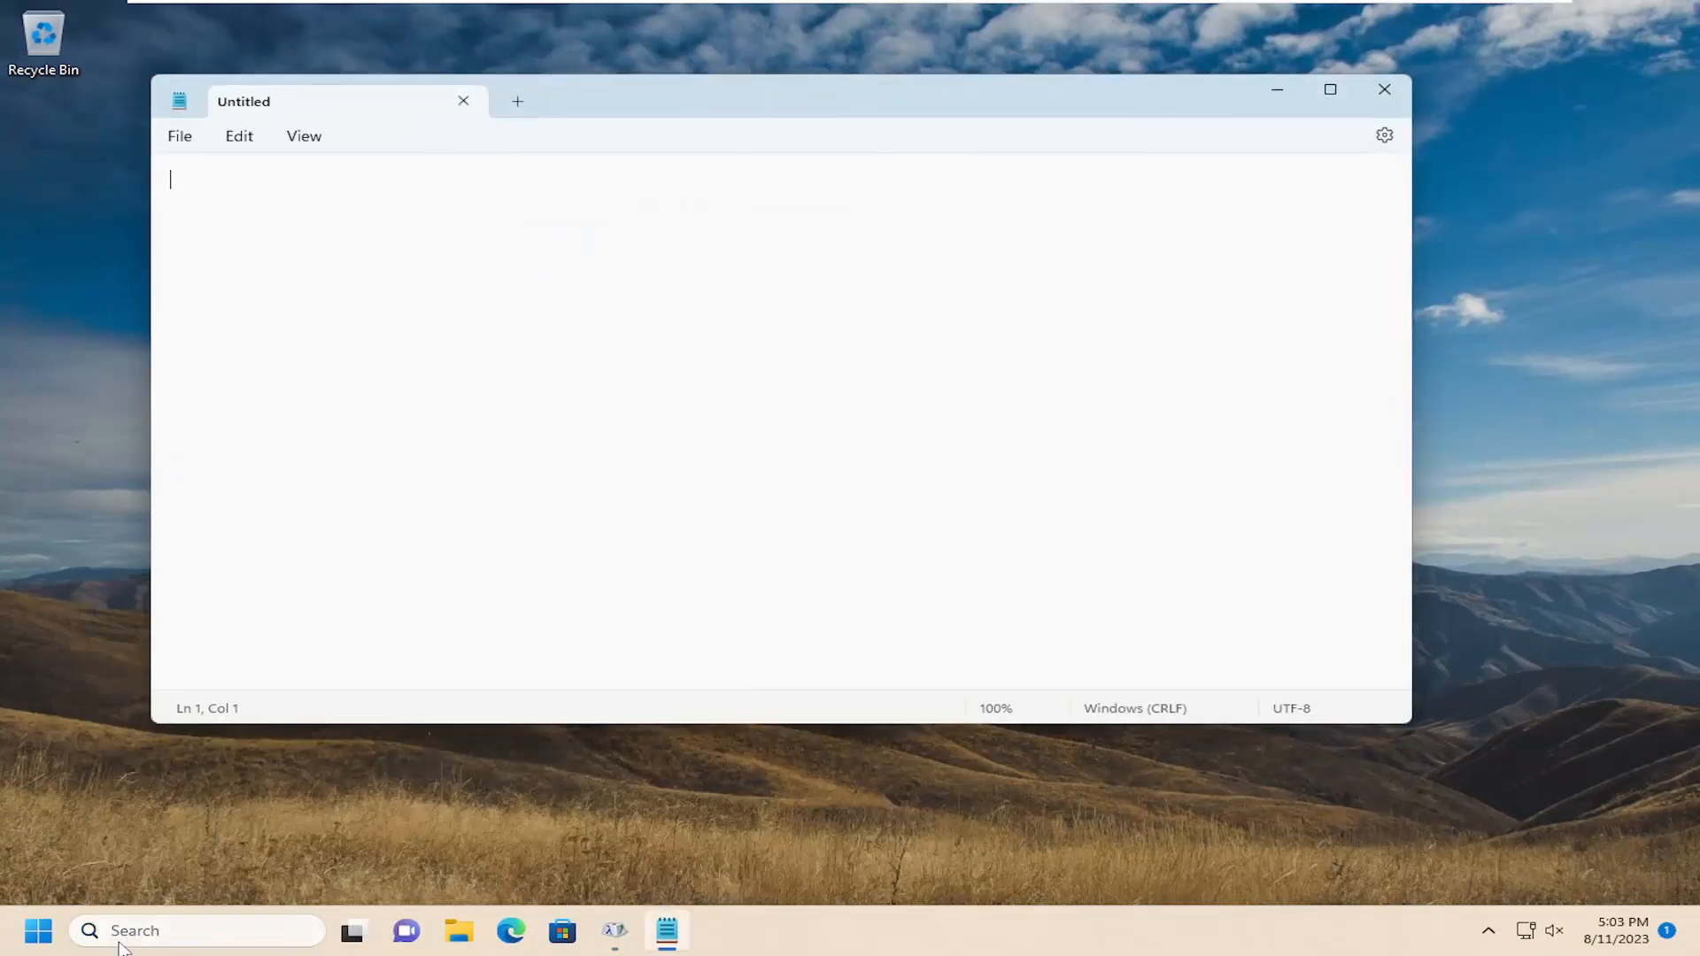
- Enter 57 followed by the pasted ° sign, then add a new line
type("57")
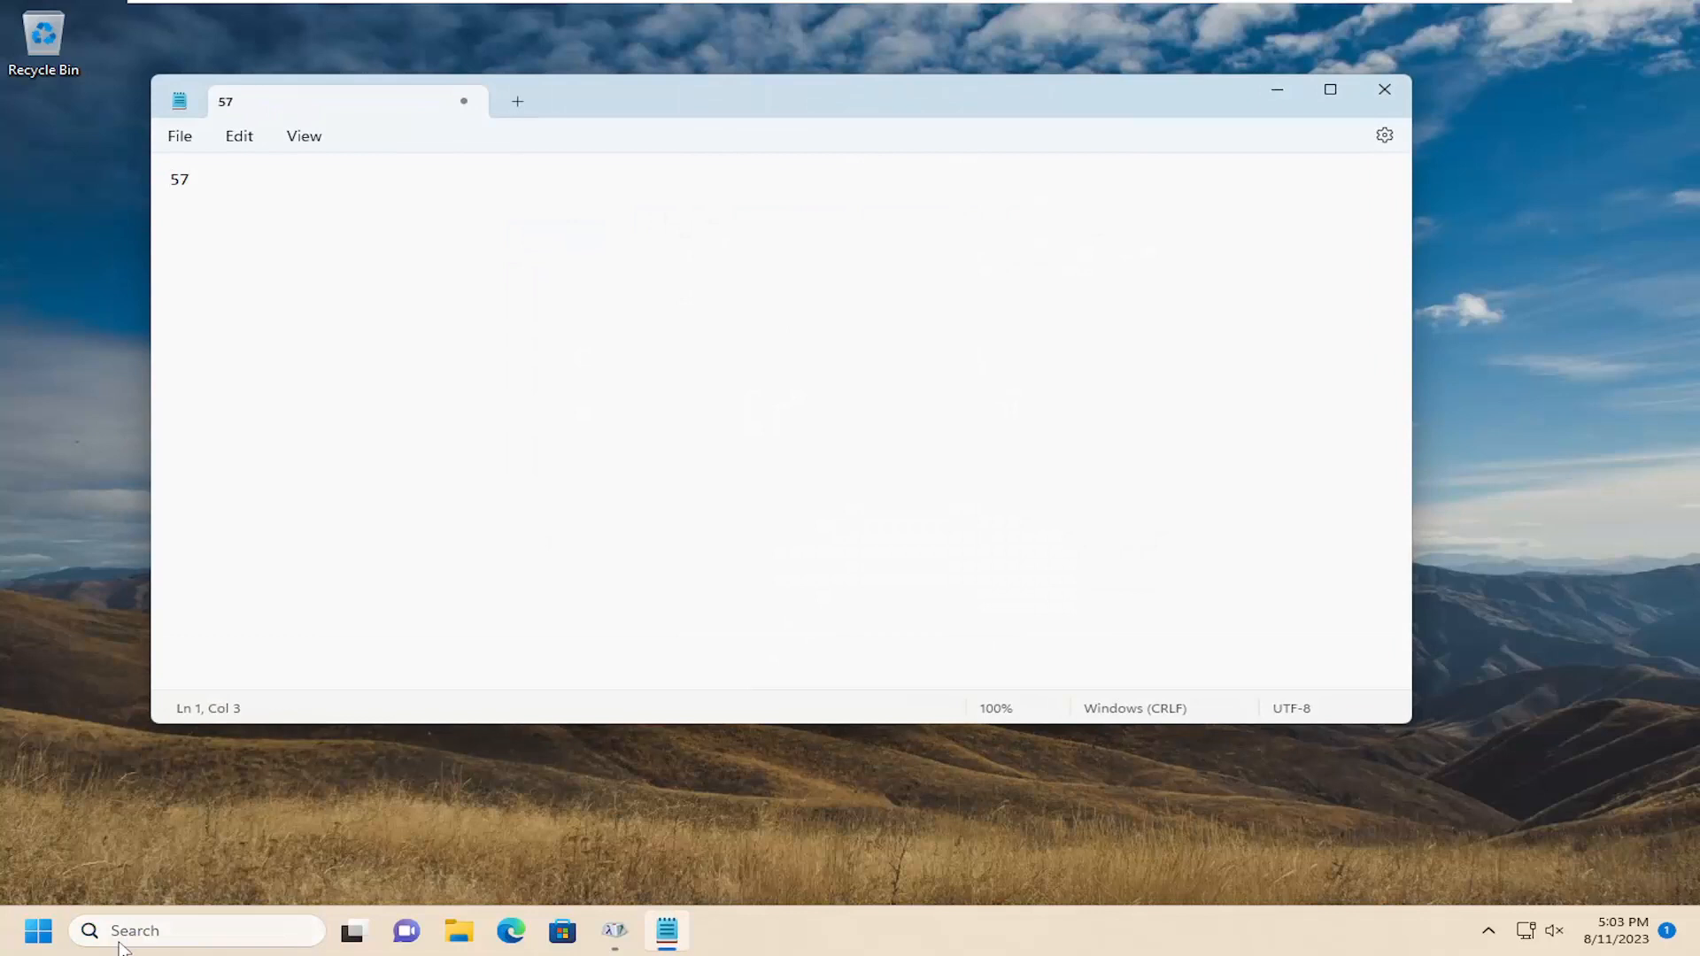
type("°")
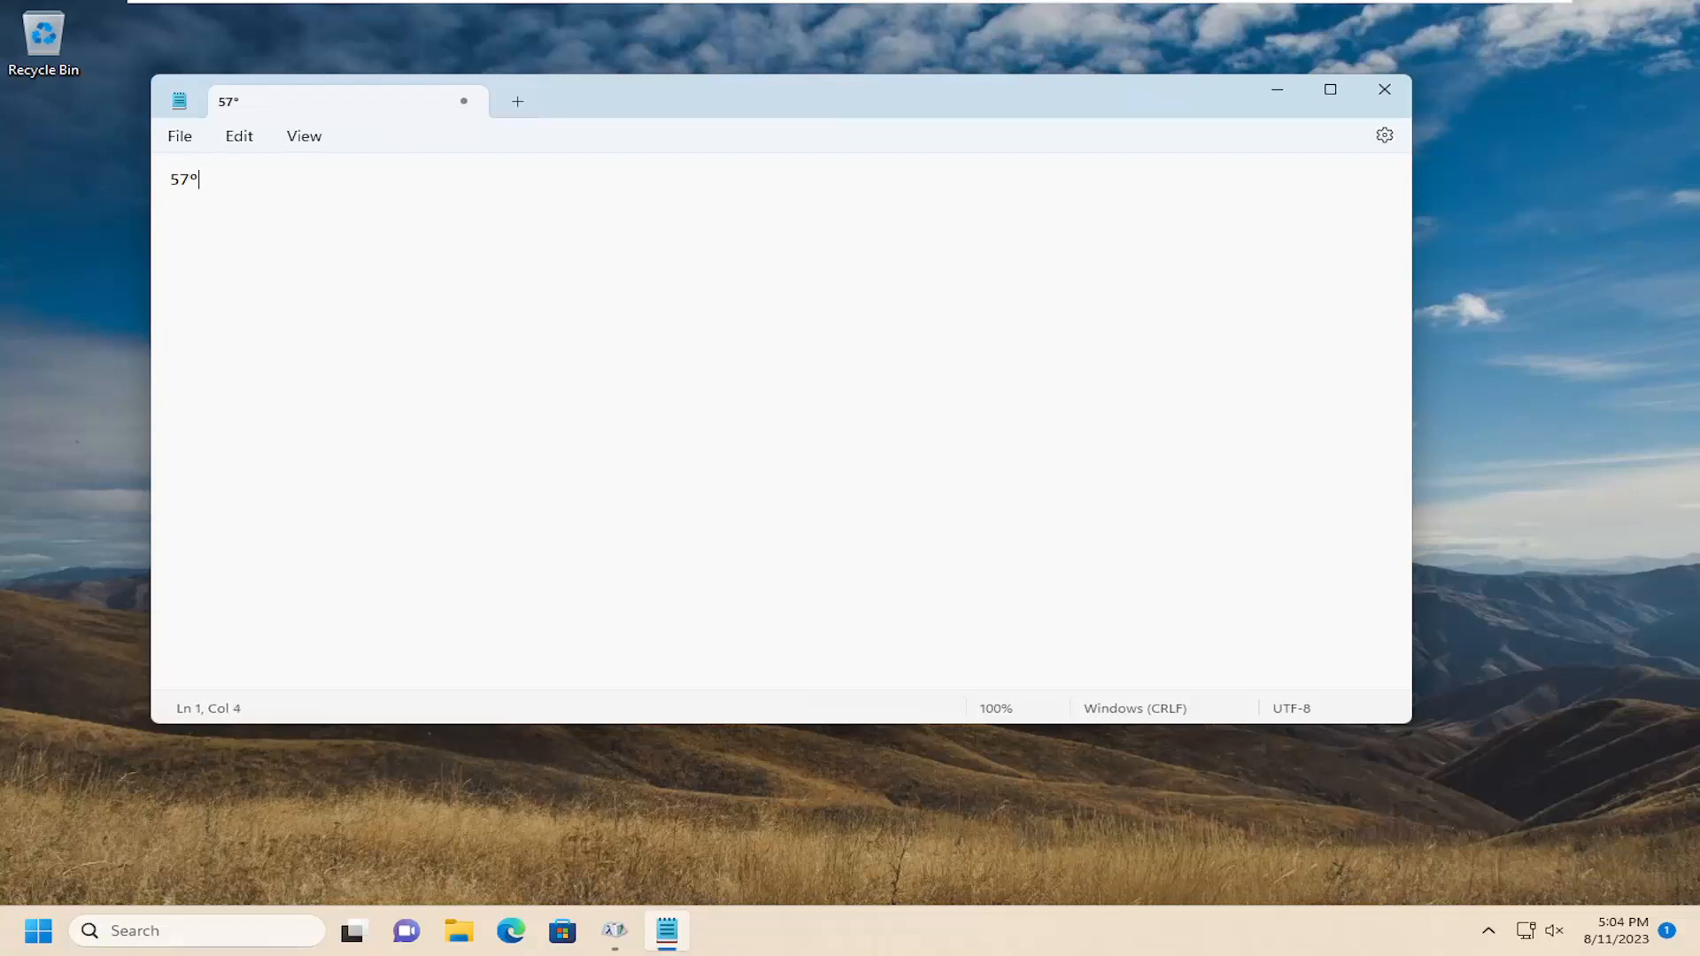
key("Enter")
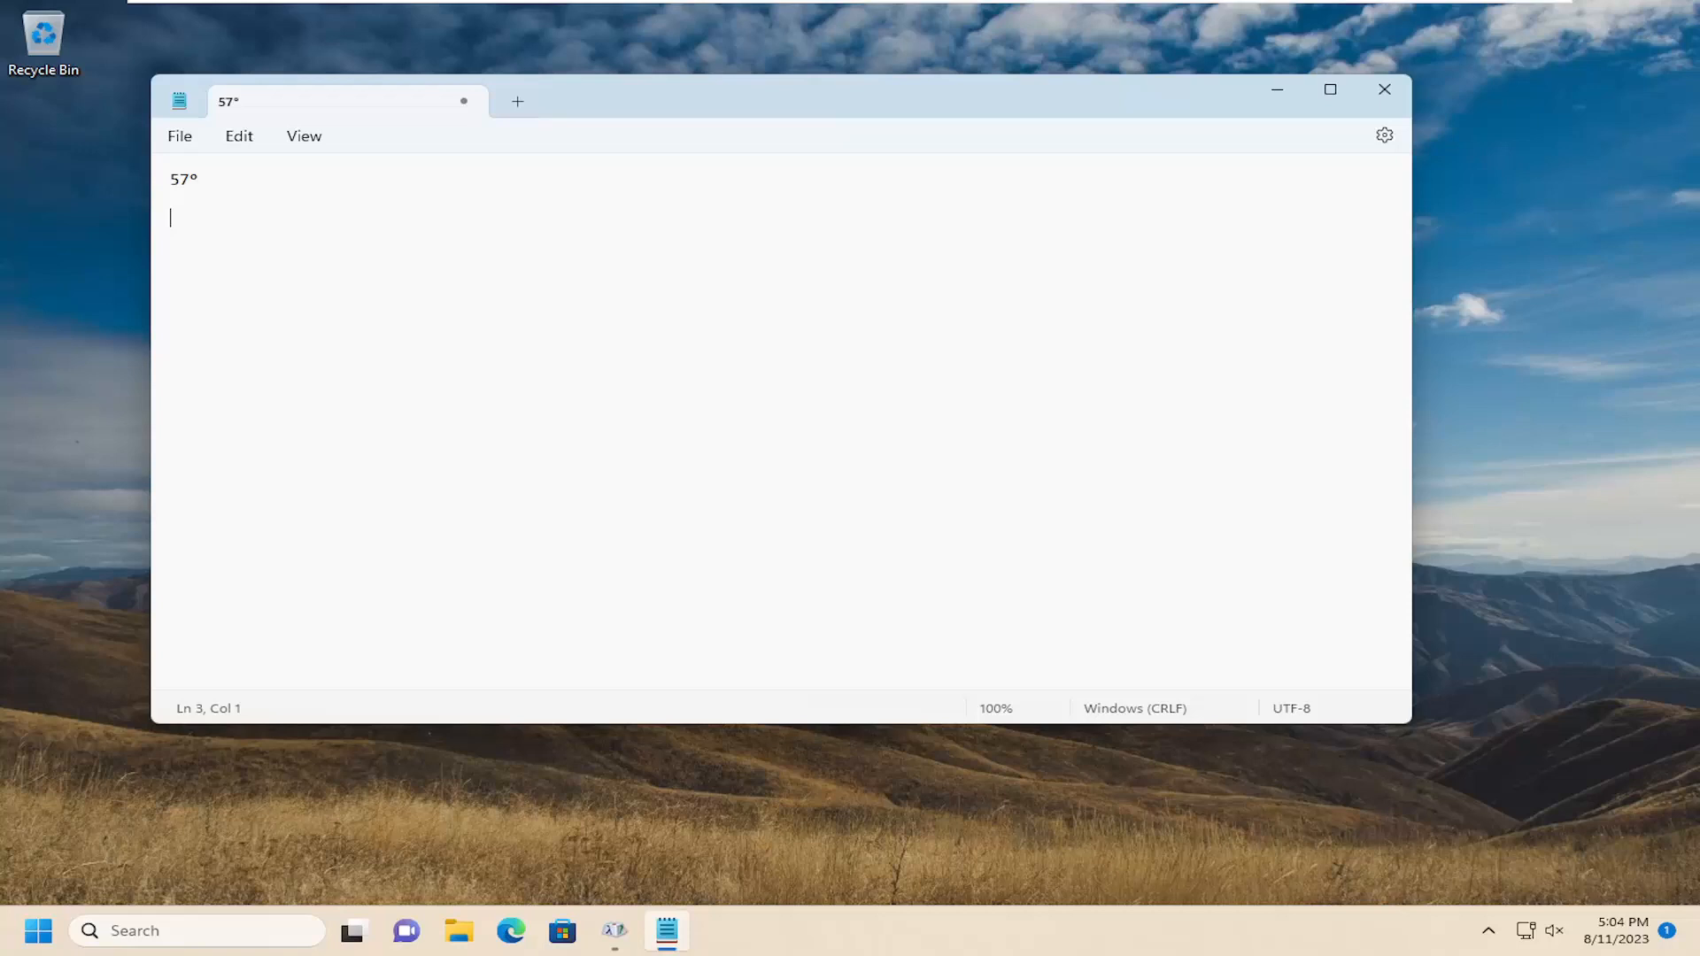
- Close the Notepad window showing 57°, returning to the desktop
left_click(614, 931)
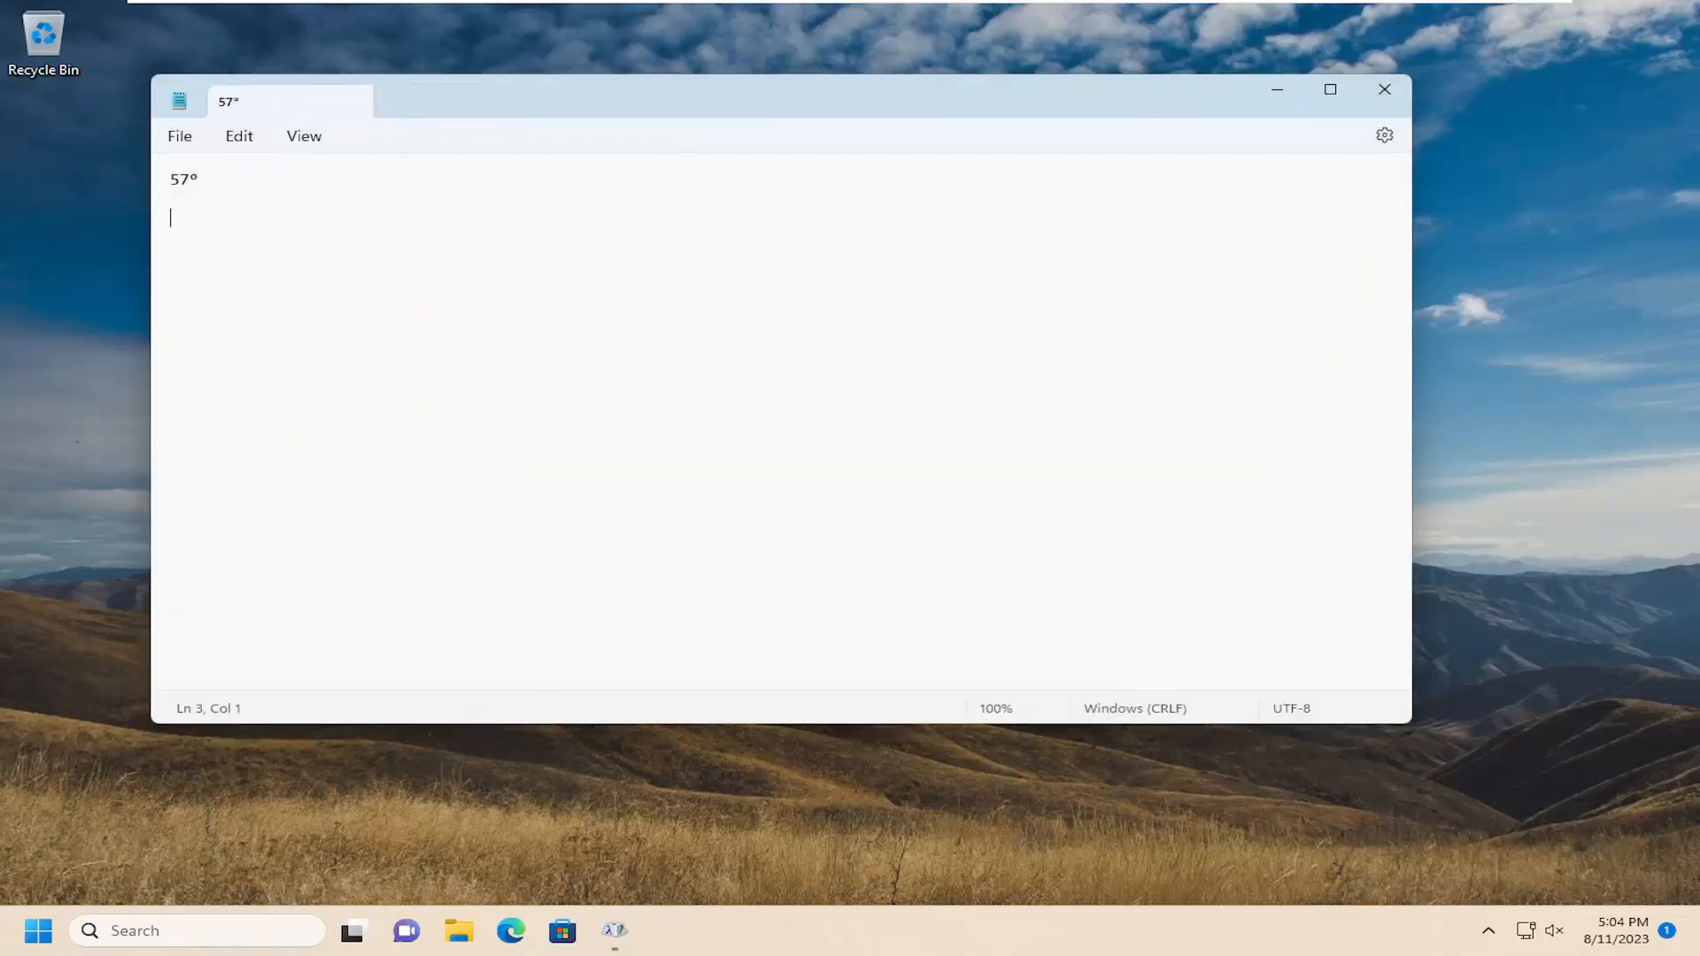
left_click(1384, 90)
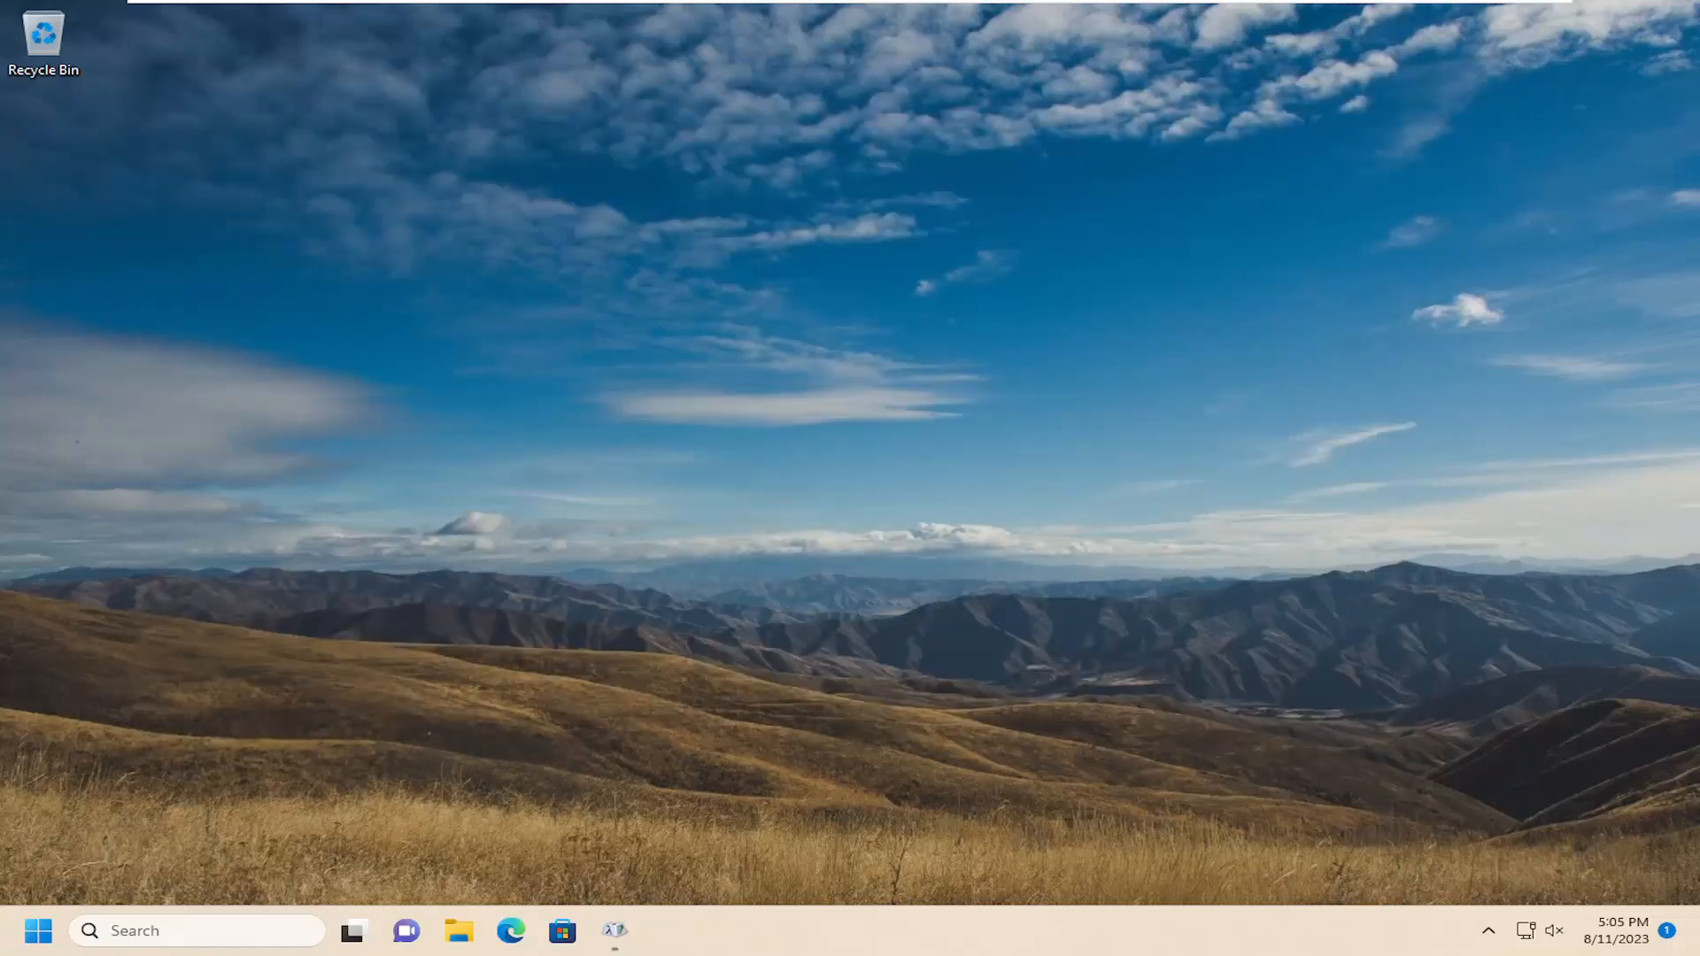